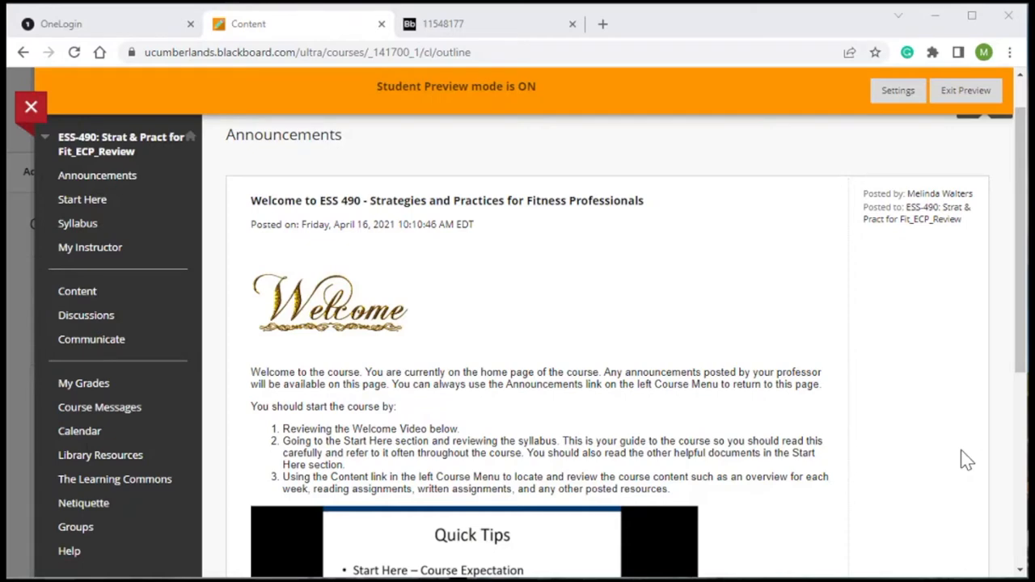
Go to the Start Here page with its Course Expectations and Peer Forum.
scroll(down, 3)
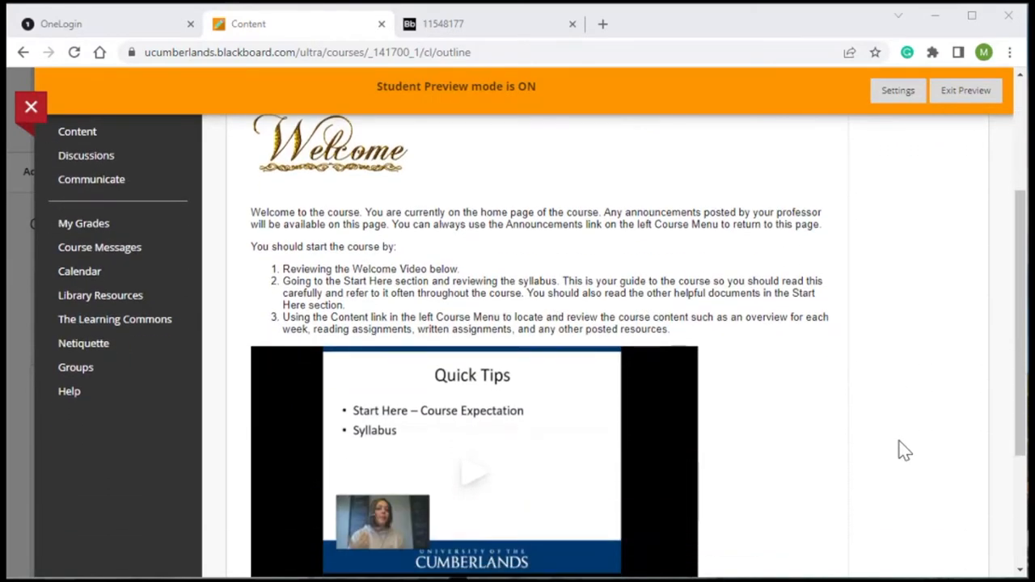
scroll(down, 3)
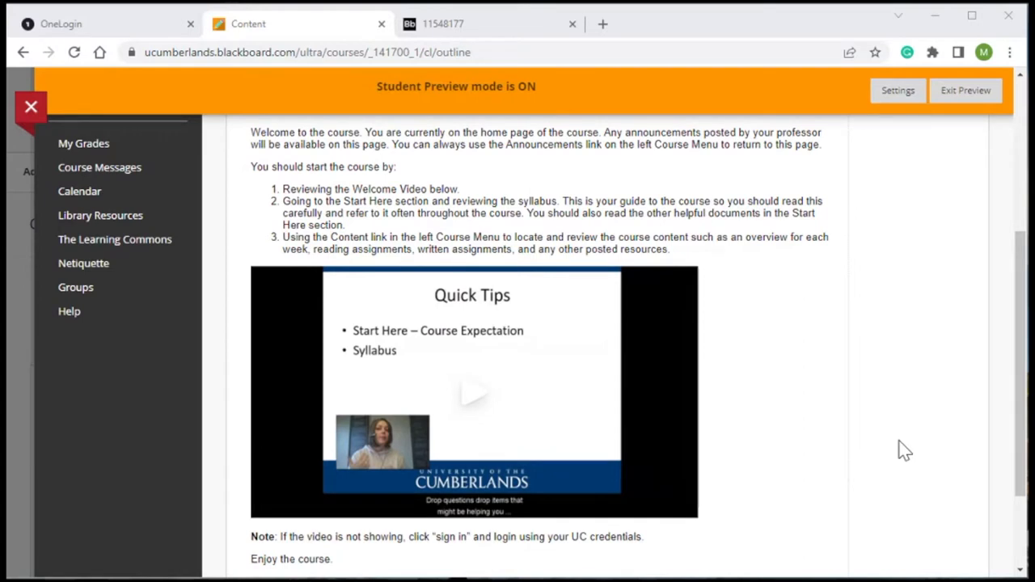
click(472, 393)
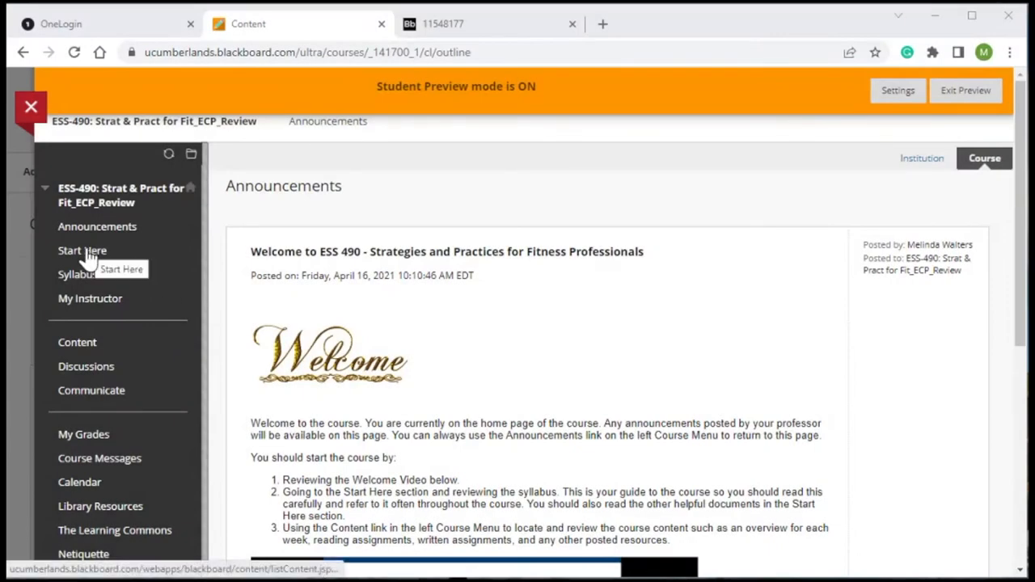
click(81, 249)
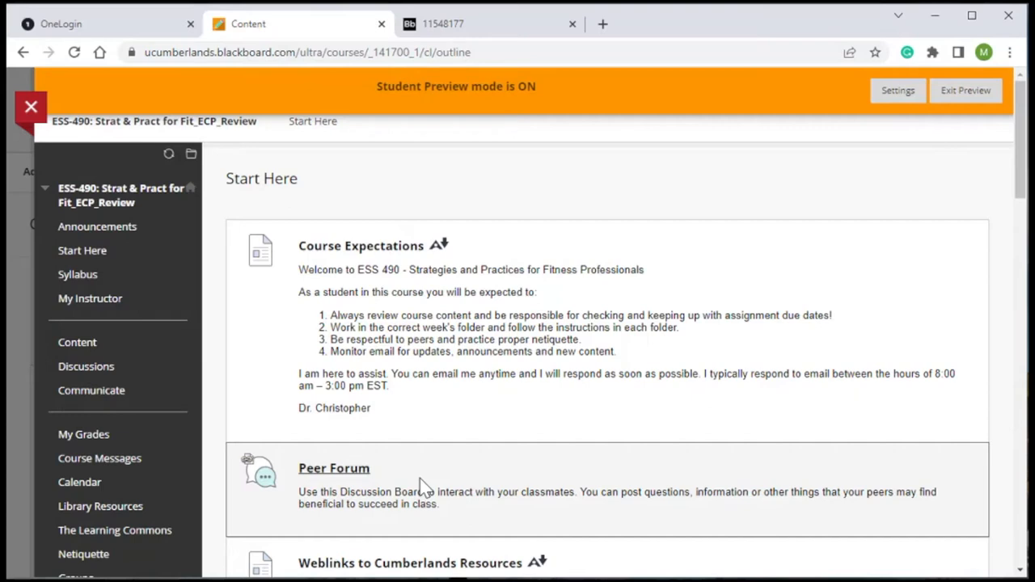
mouse_move(154, 304)
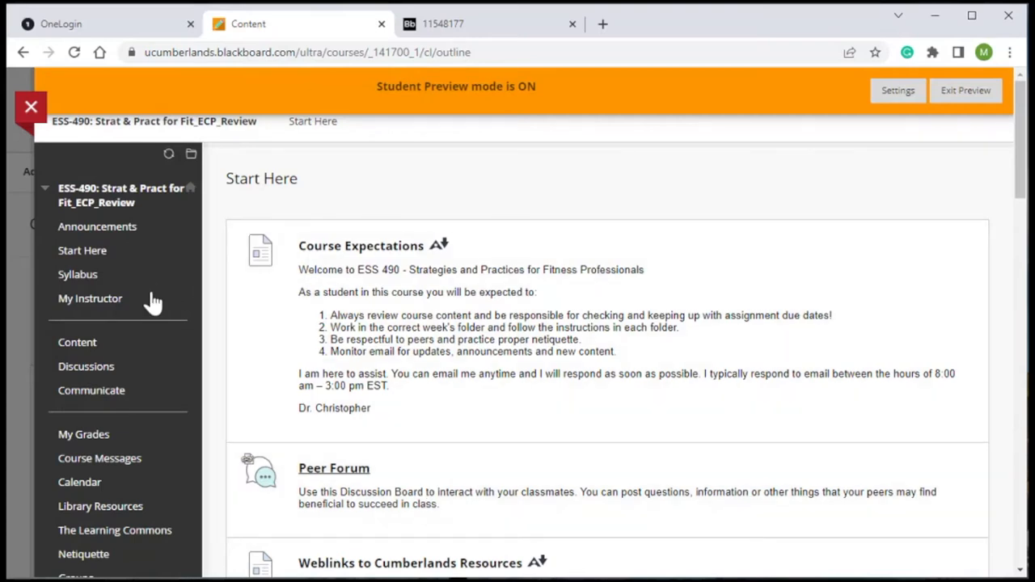
mouse_move(143, 311)
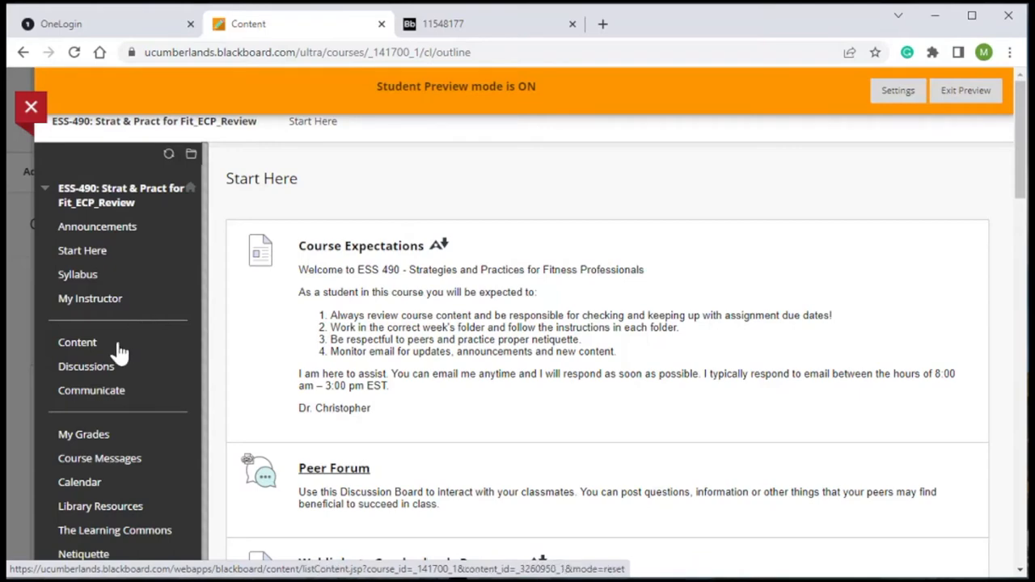
mouse_move(73, 356)
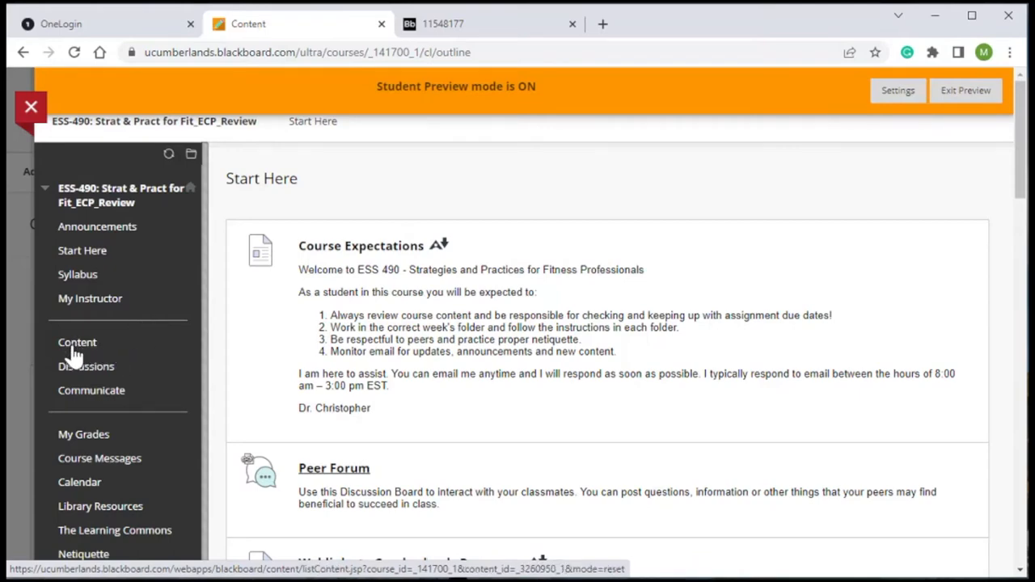
Show the Content page's weekly folders and select the Week 2 folder.
click(78, 343)
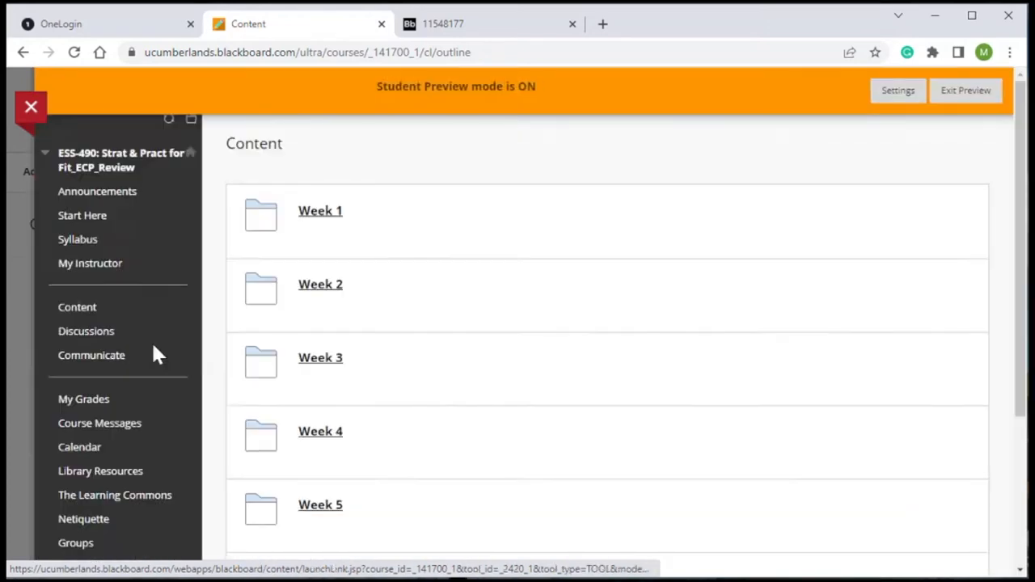
scroll(down, 3)
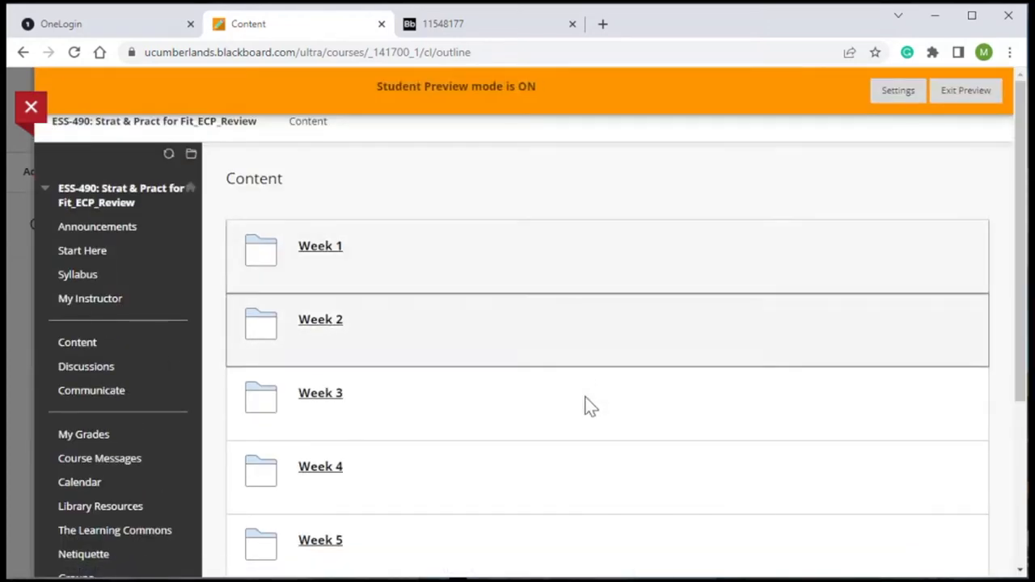
scroll(down, 3)
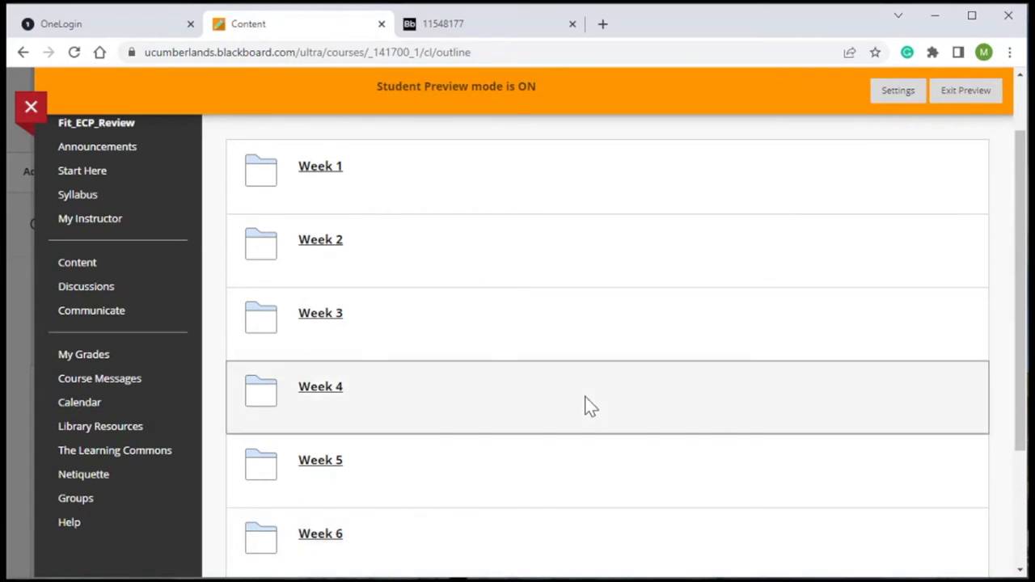
mouse_move(505, 267)
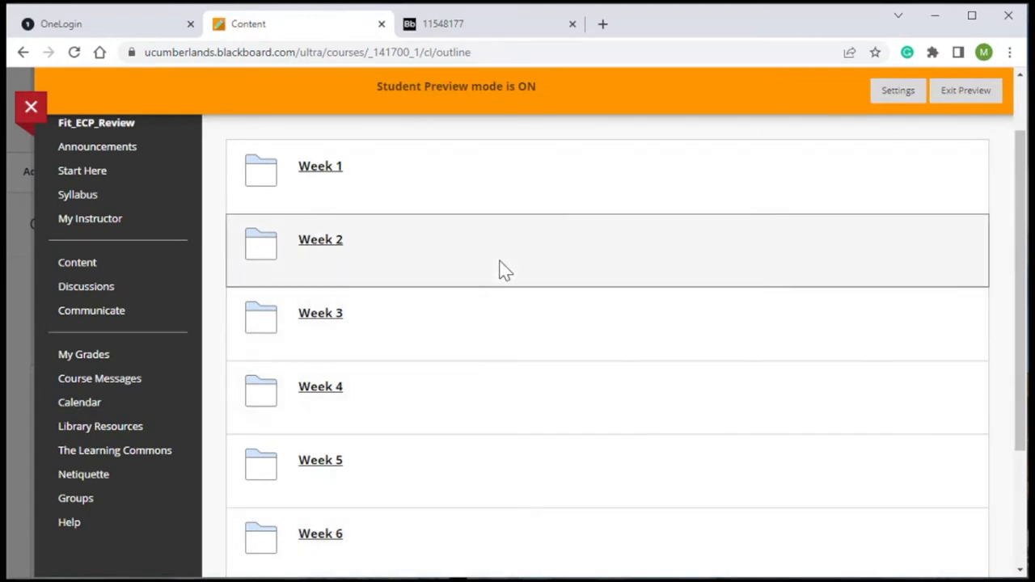
mouse_move(413, 340)
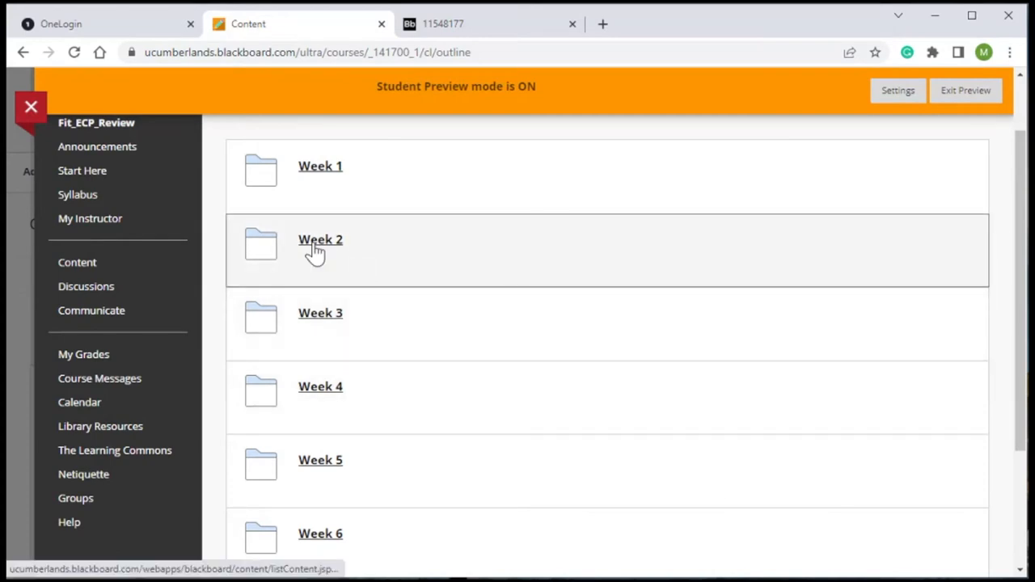
click(321, 239)
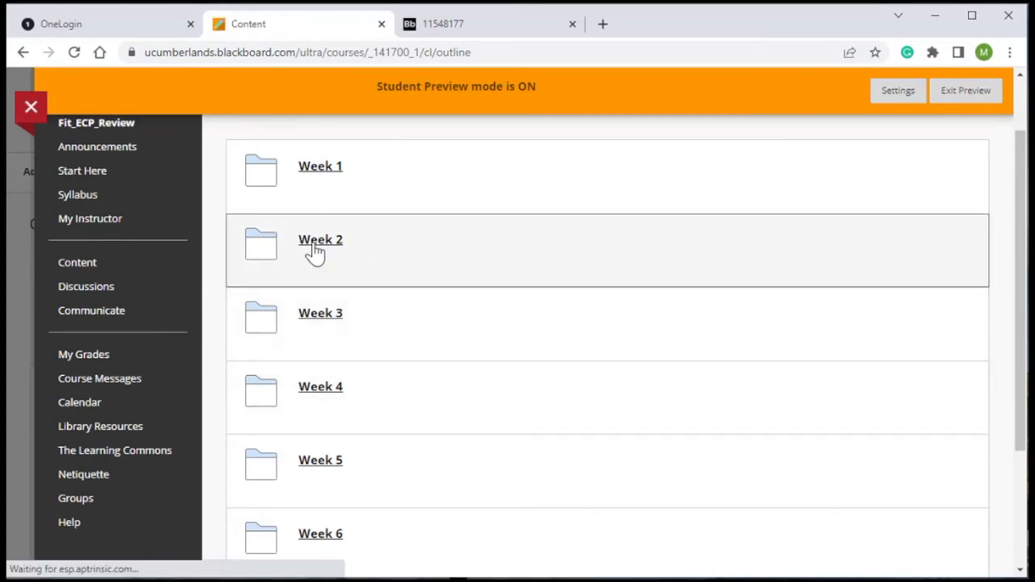
Enter the Week 2 folder and reach its Instructor Video below the objectives.
click(320, 239)
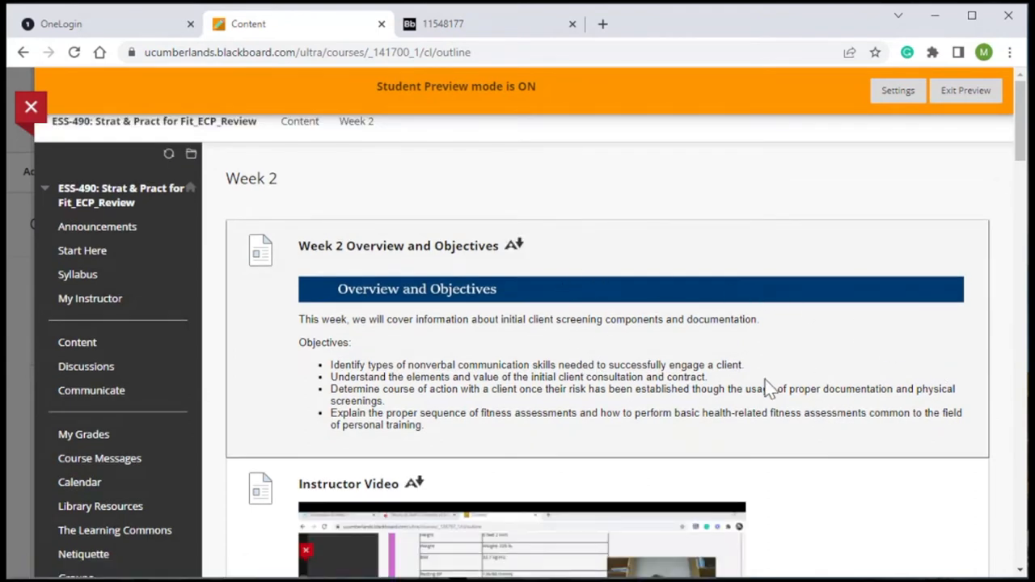
mouse_move(770, 388)
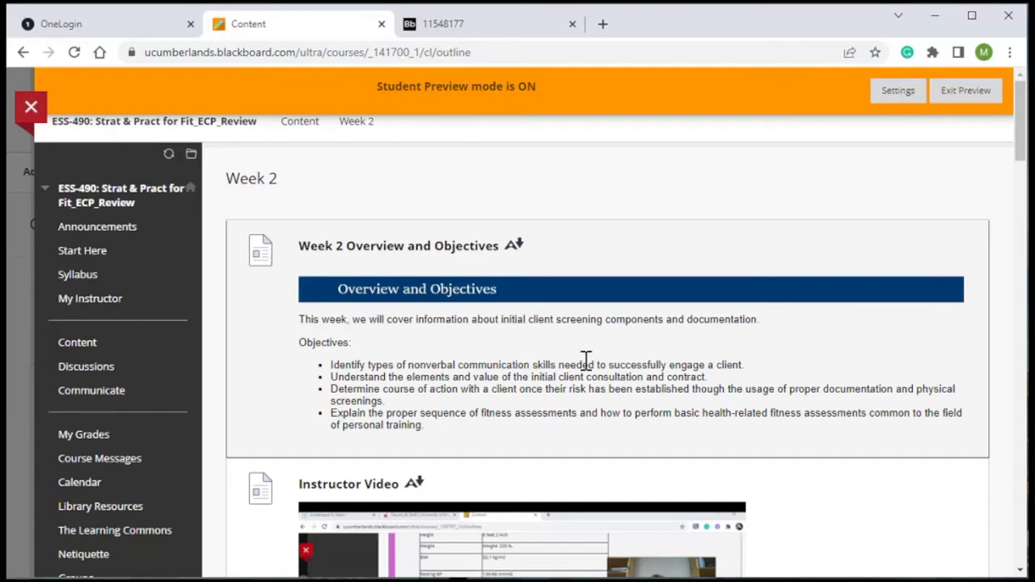
mouse_move(645, 417)
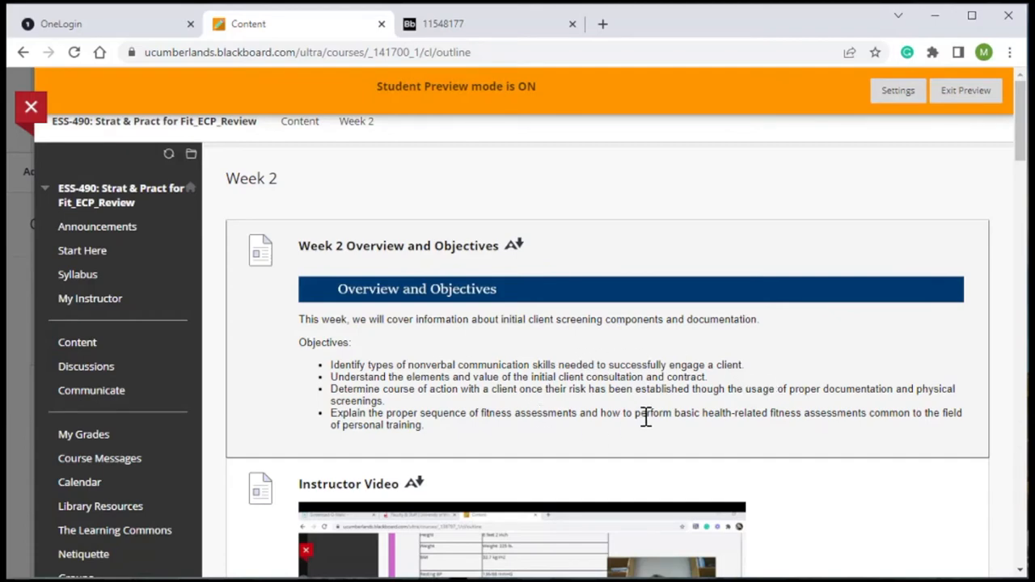
scroll(down, 3)
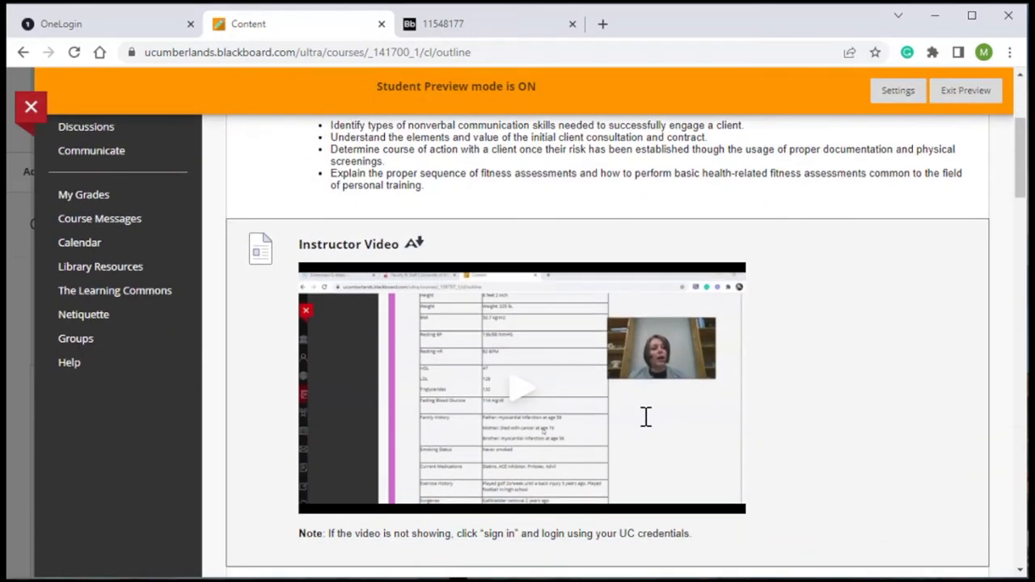
mouse_move(742, 461)
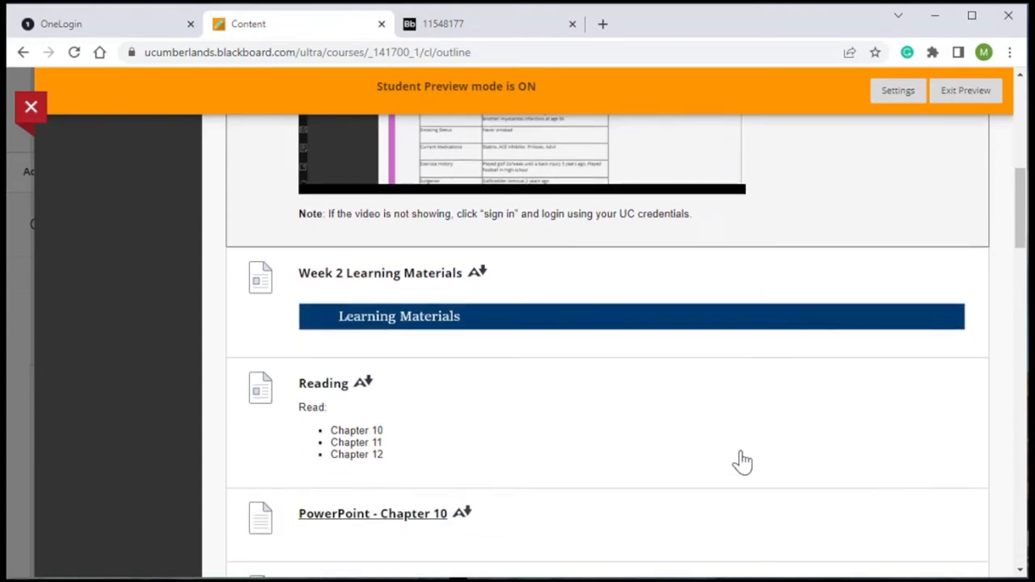
scroll(down, 3)
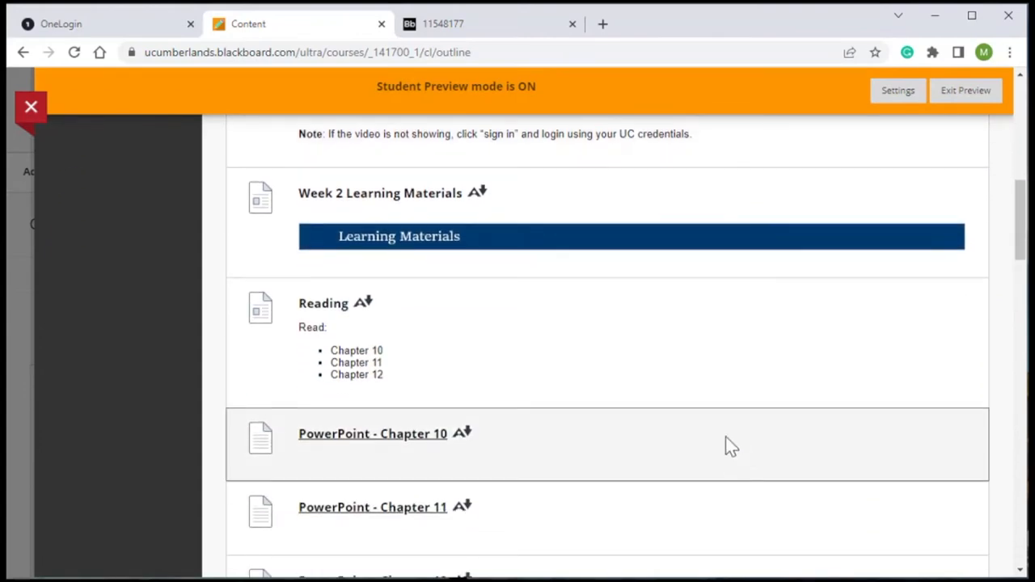
scroll(down, 3)
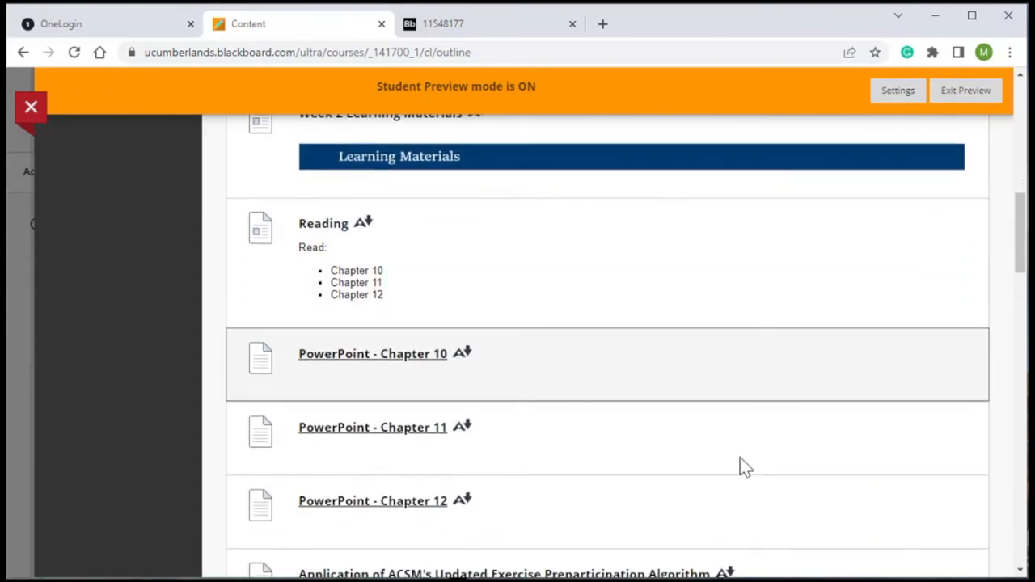
scroll(down, 3)
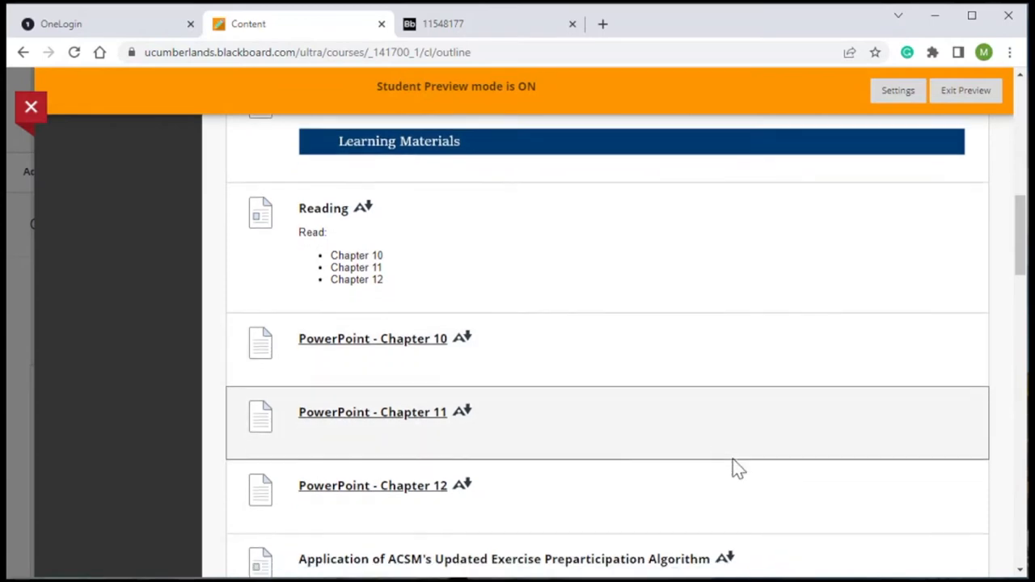
scroll(down, 3)
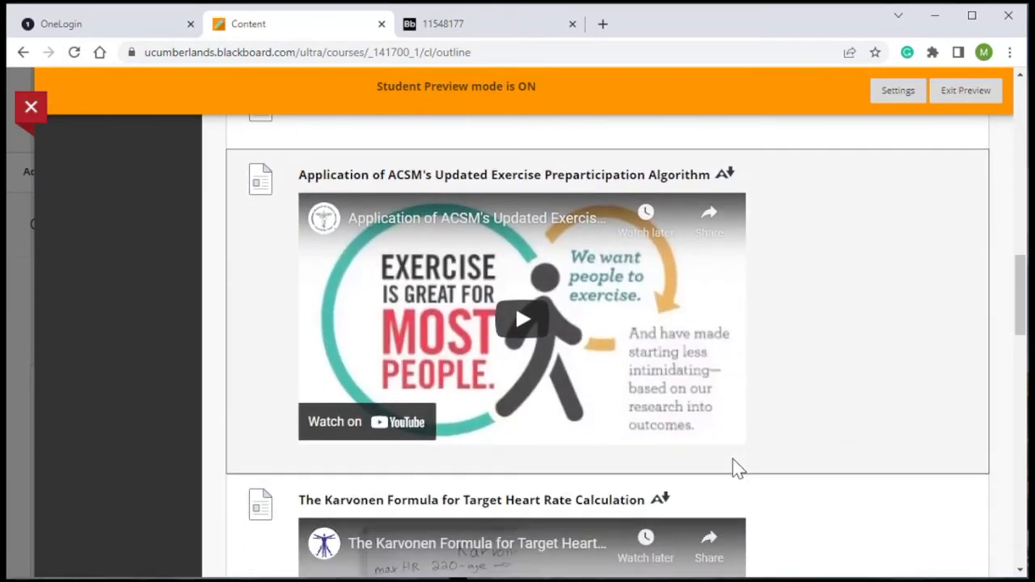
scroll(down, 3)
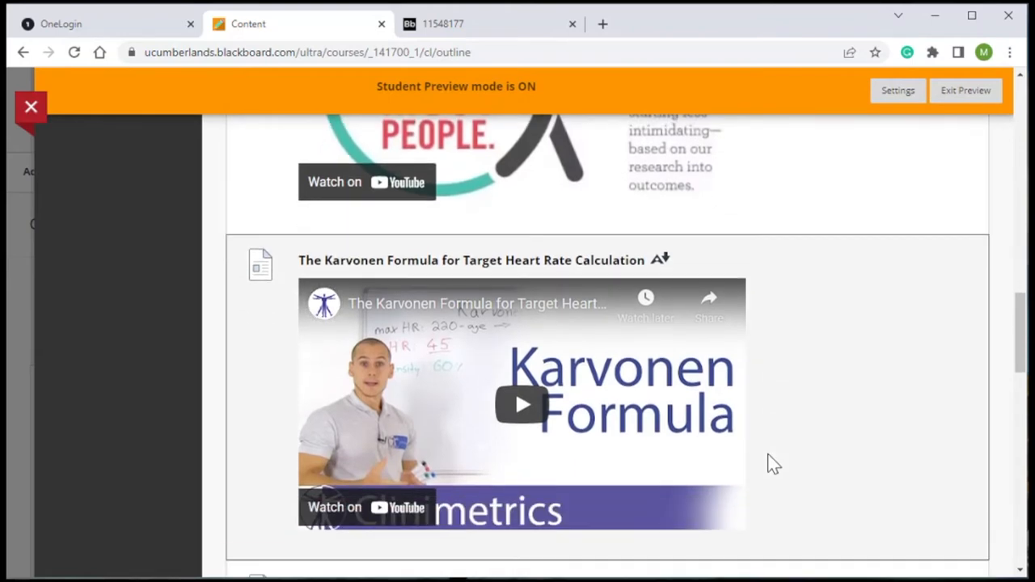
scroll(down, 3)
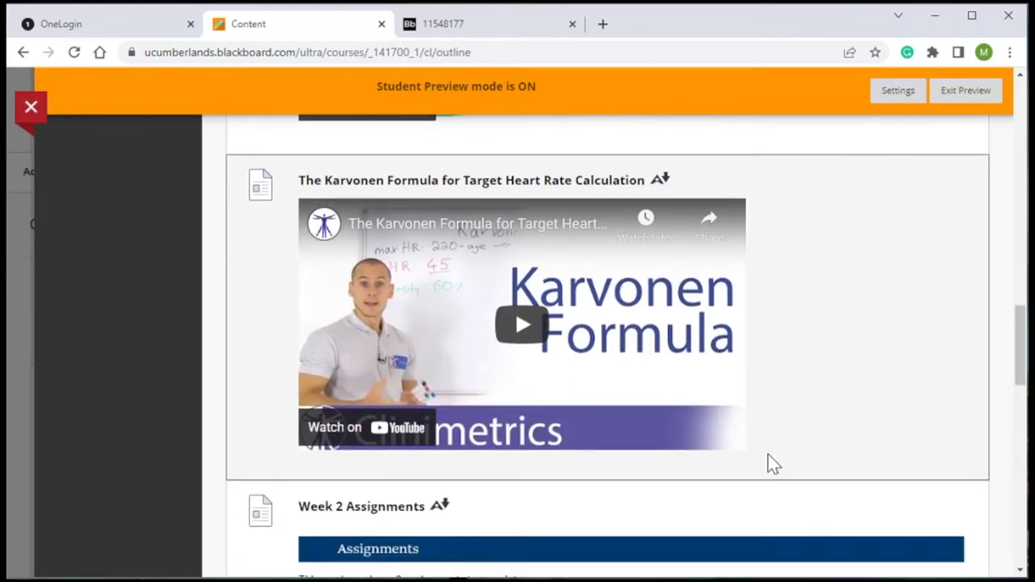
scroll(down, 3)
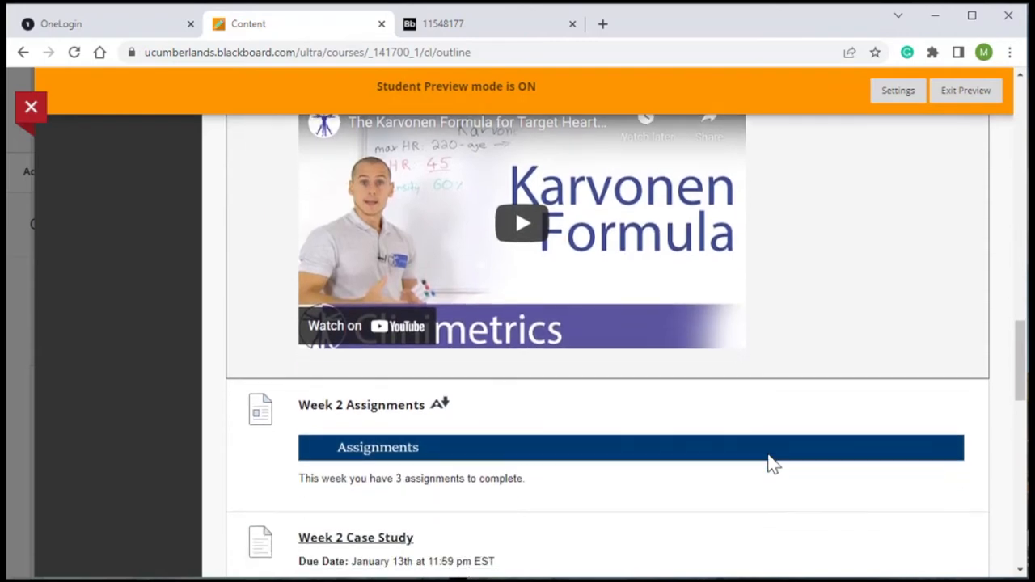
scroll(down, 3)
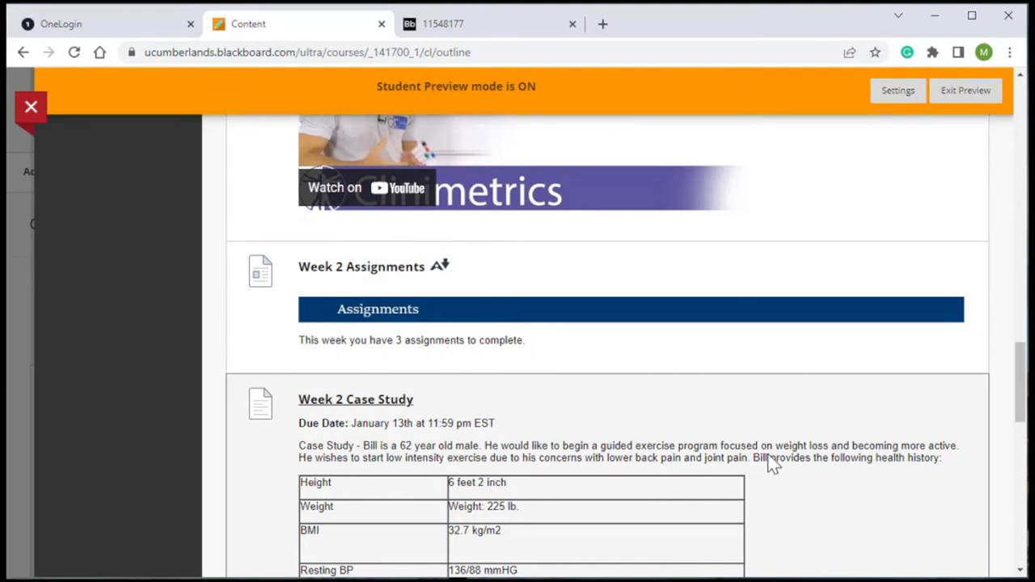
mouse_move(802, 453)
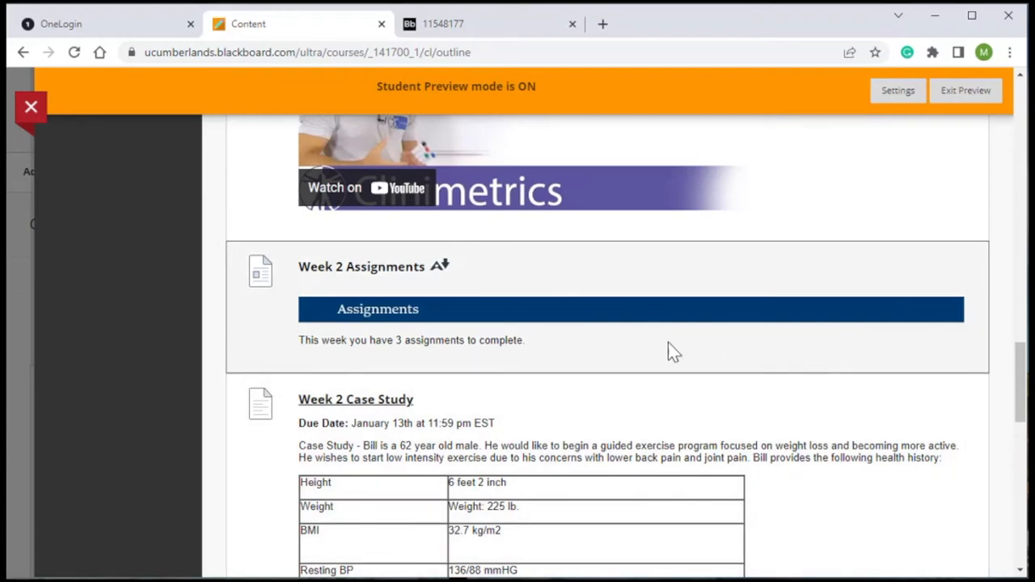
mouse_move(880, 444)
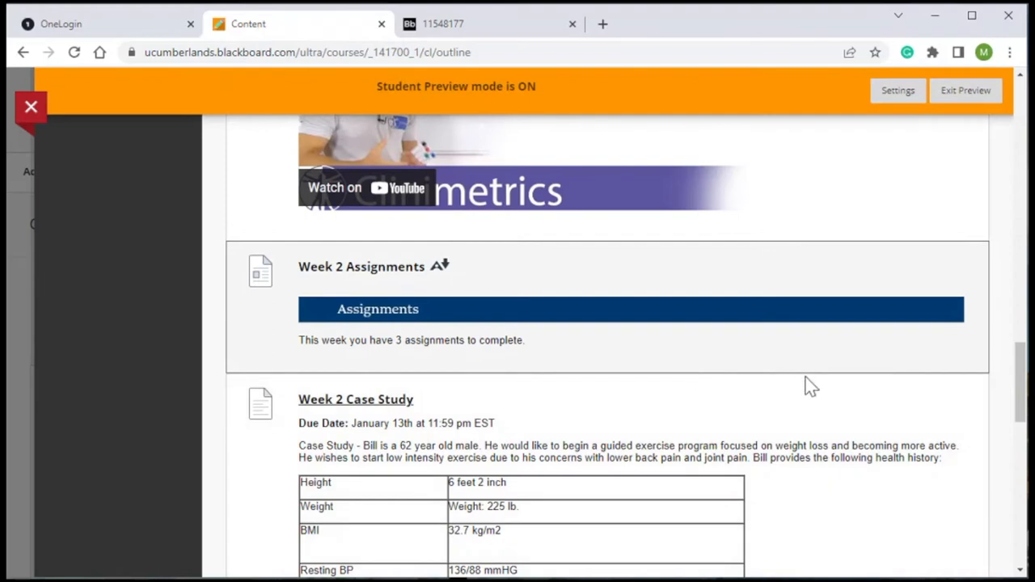
scroll(down, 3)
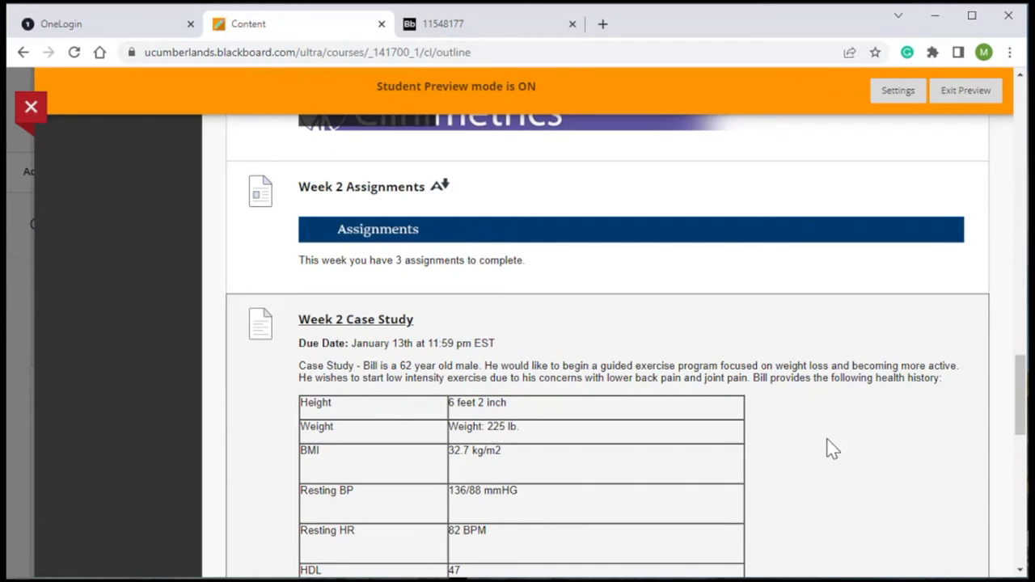
Scroll the Week 2 Case Study to its family history, medications, surgeries and three questions.
scroll(down, 3)
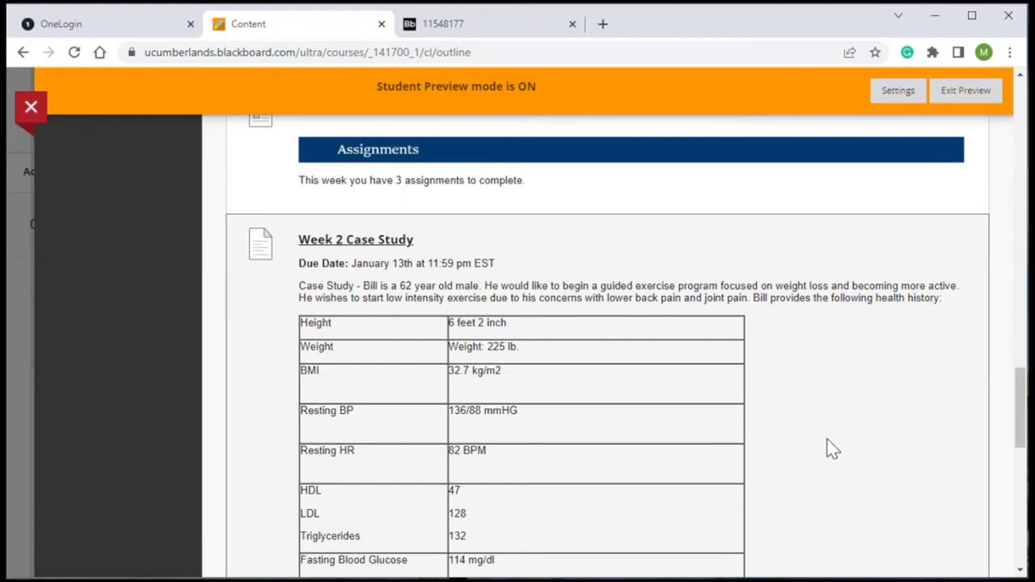
mouse_move(850, 366)
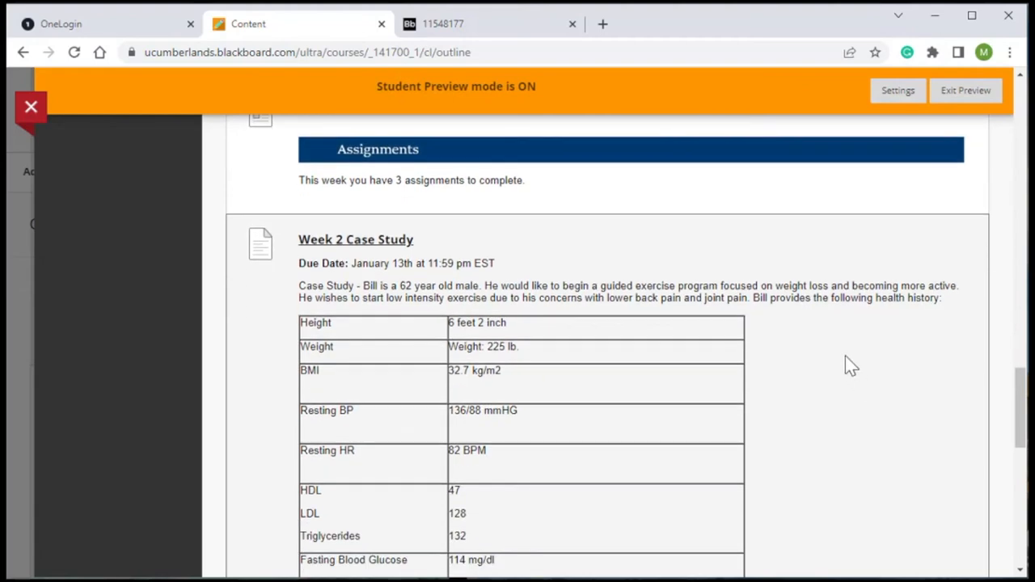
mouse_move(841, 289)
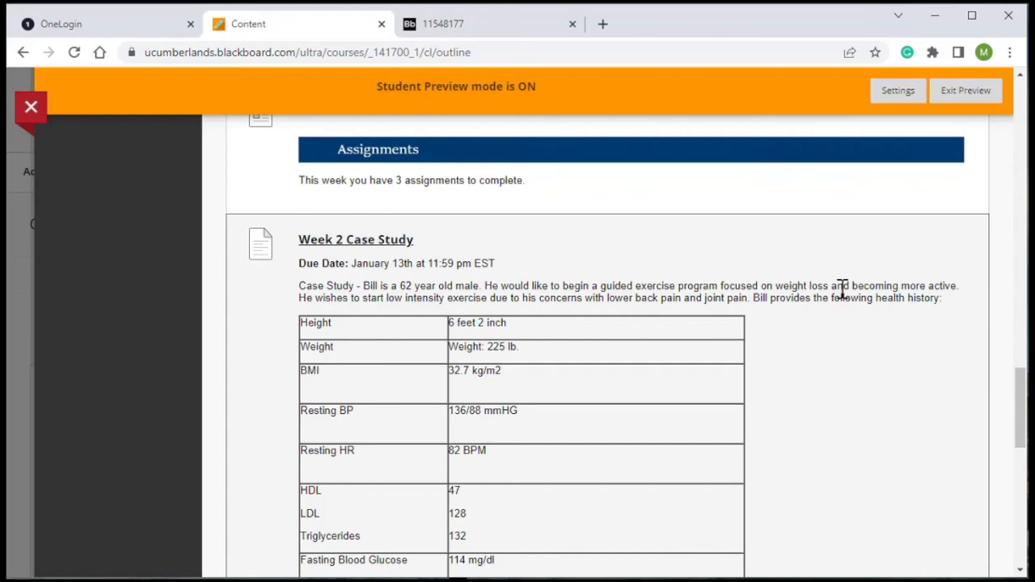
mouse_move(787, 349)
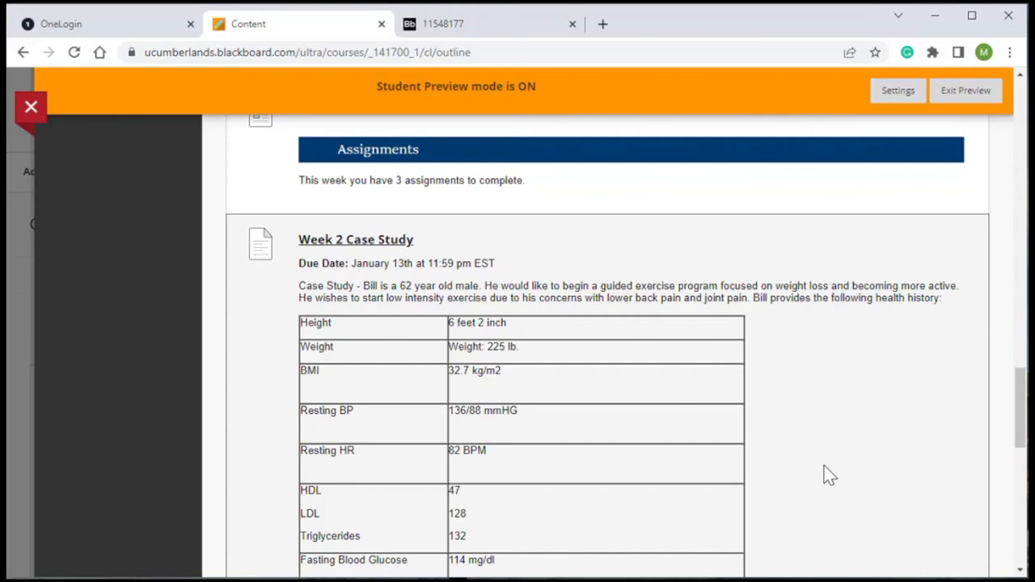
scroll(down, 3)
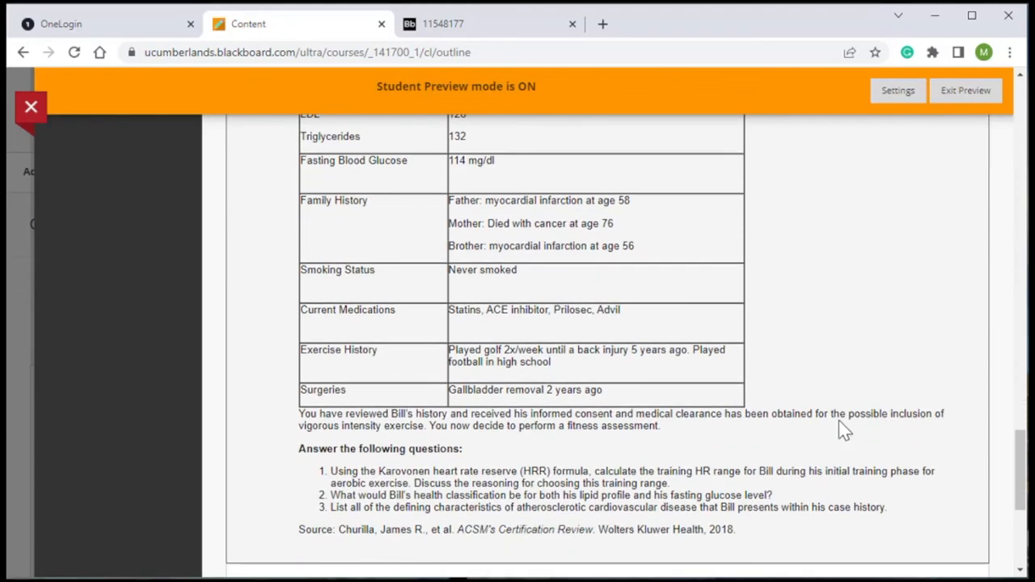
mouse_move(864, 508)
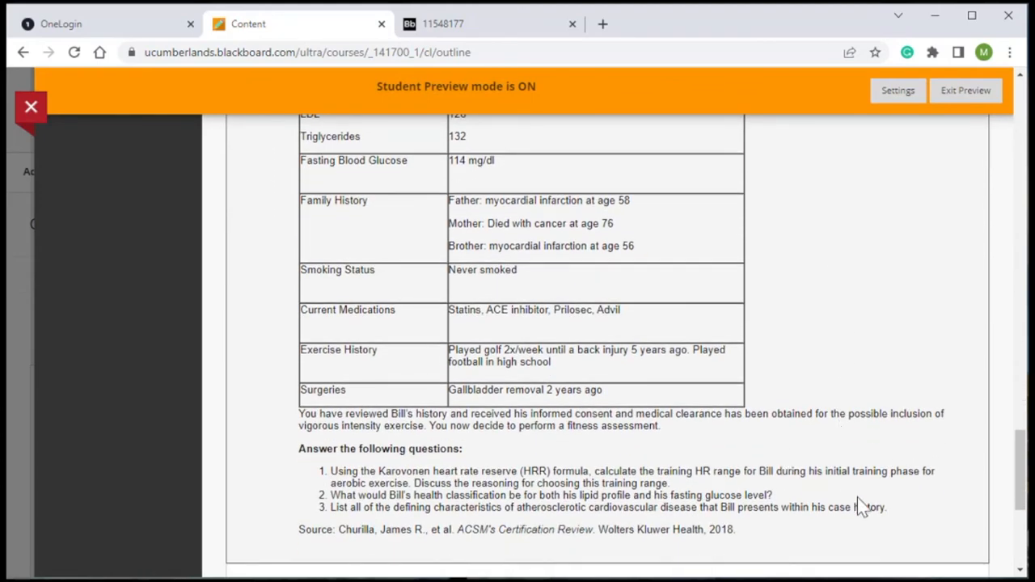
mouse_move(838, 498)
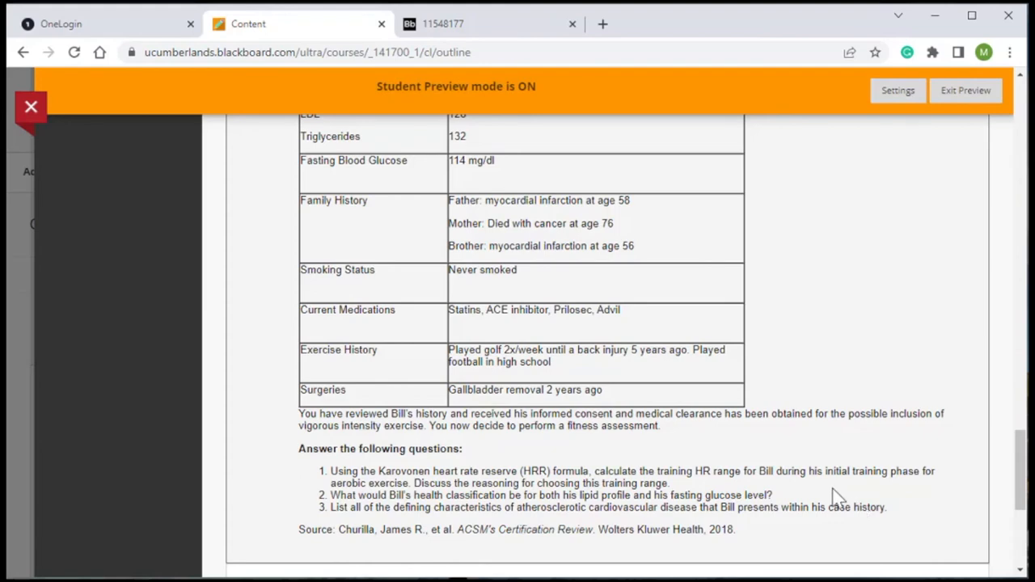
mouse_move(847, 427)
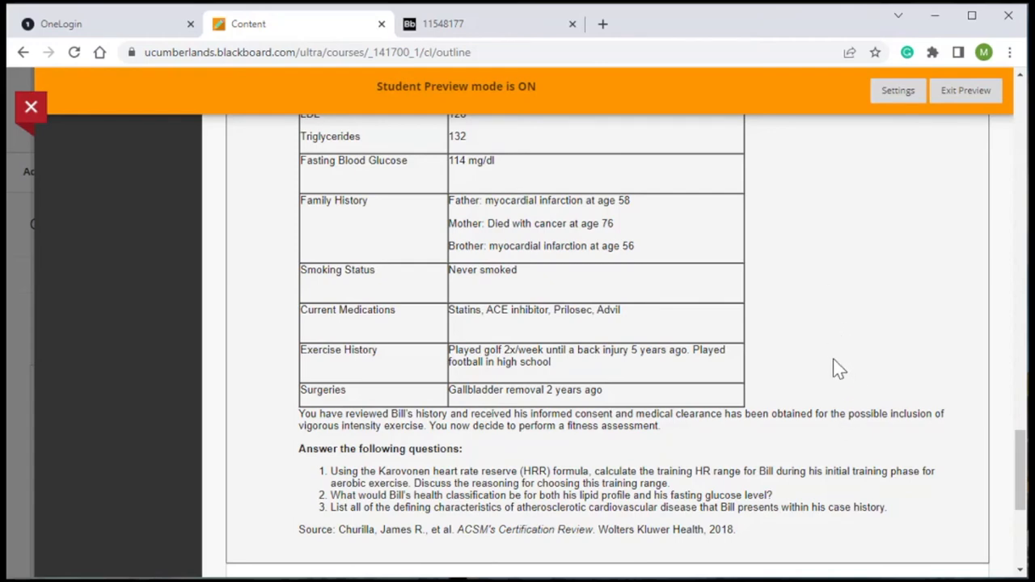
Scroll to Quiz 2 - Chapter 10-12 and the Week 2 Discussion Board prompts.
scroll(down, 3)
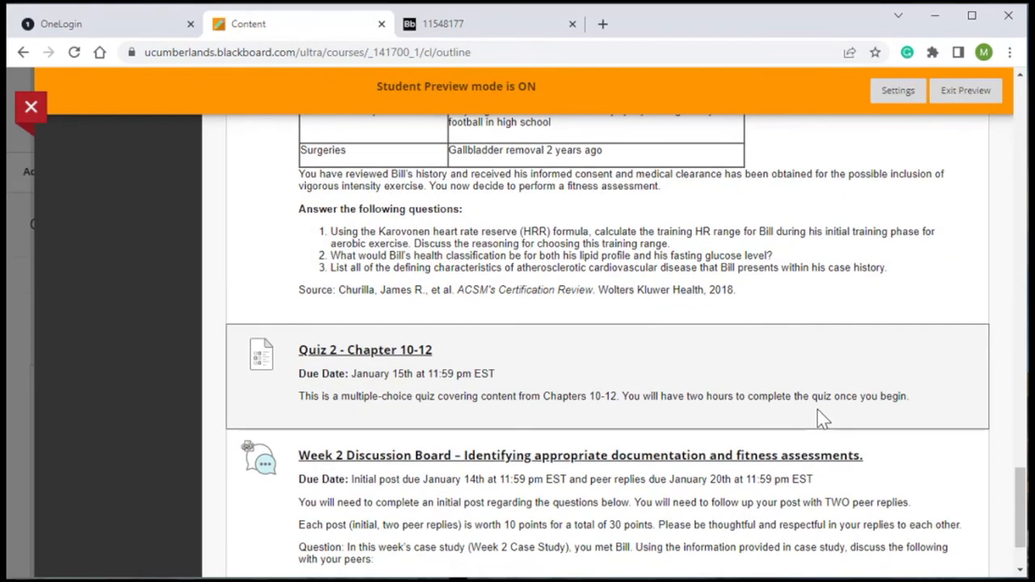
scroll(down, 3)
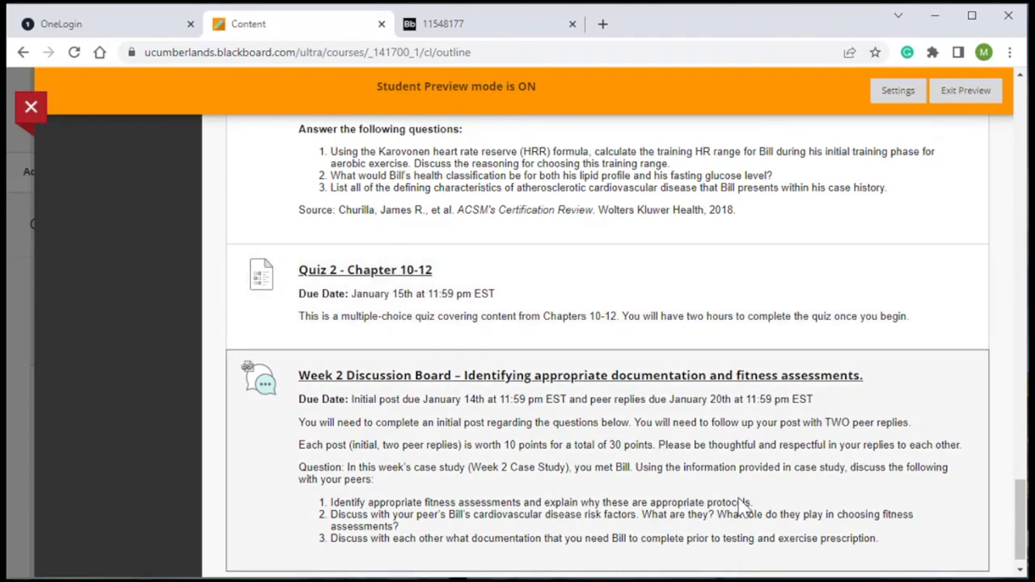
mouse_move(634, 468)
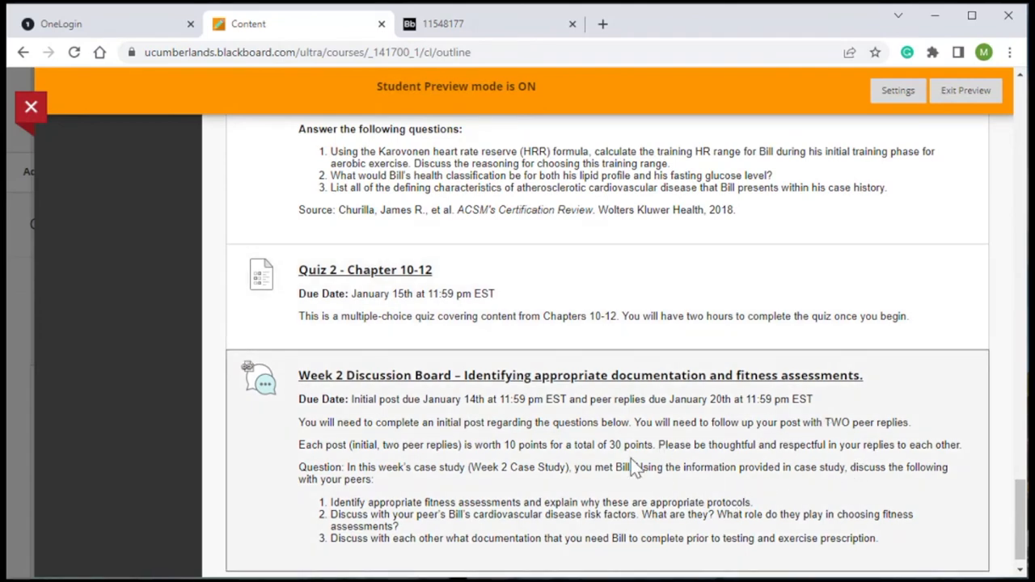
mouse_move(793, 514)
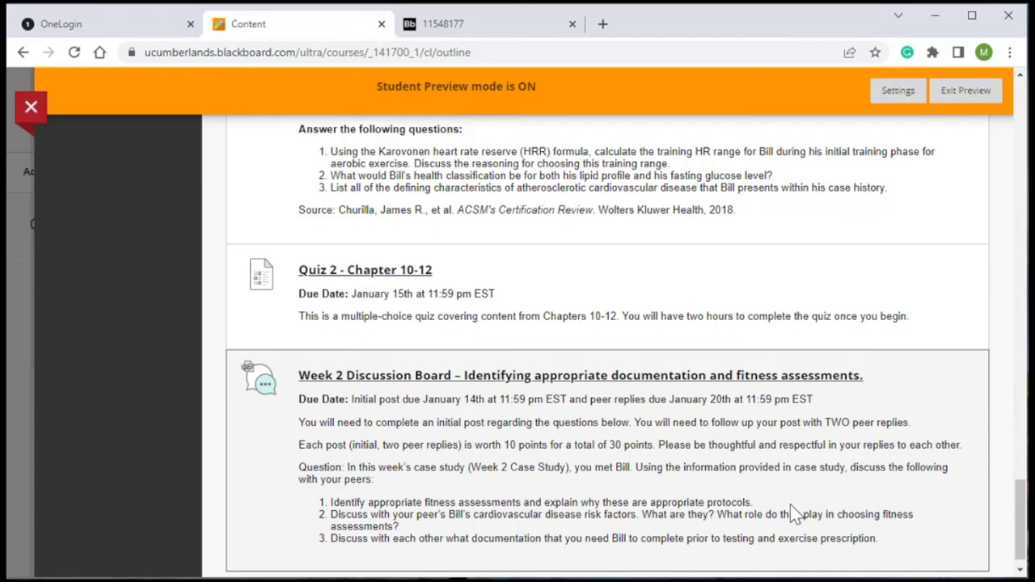
mouse_move(832, 498)
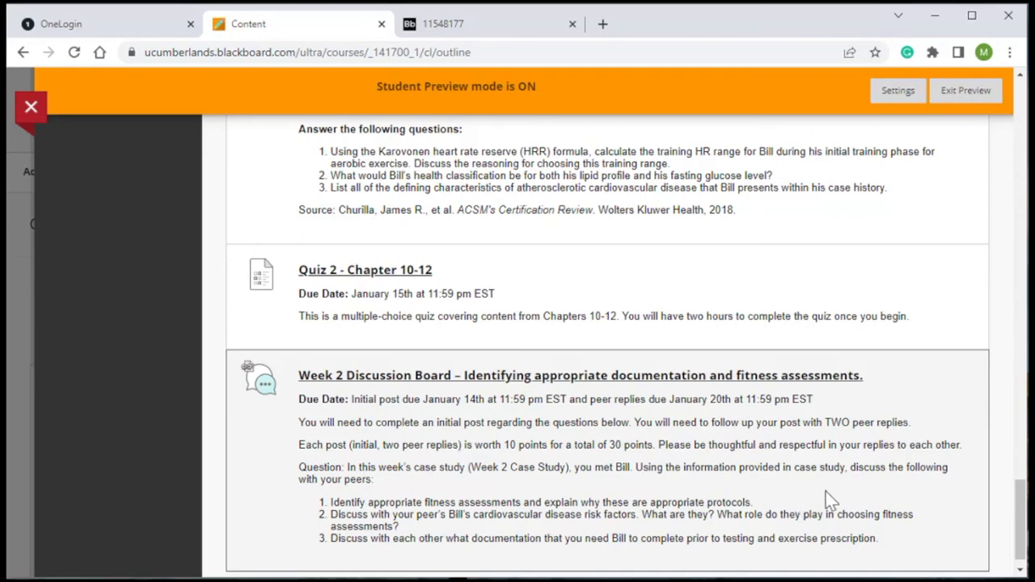
mouse_move(857, 412)
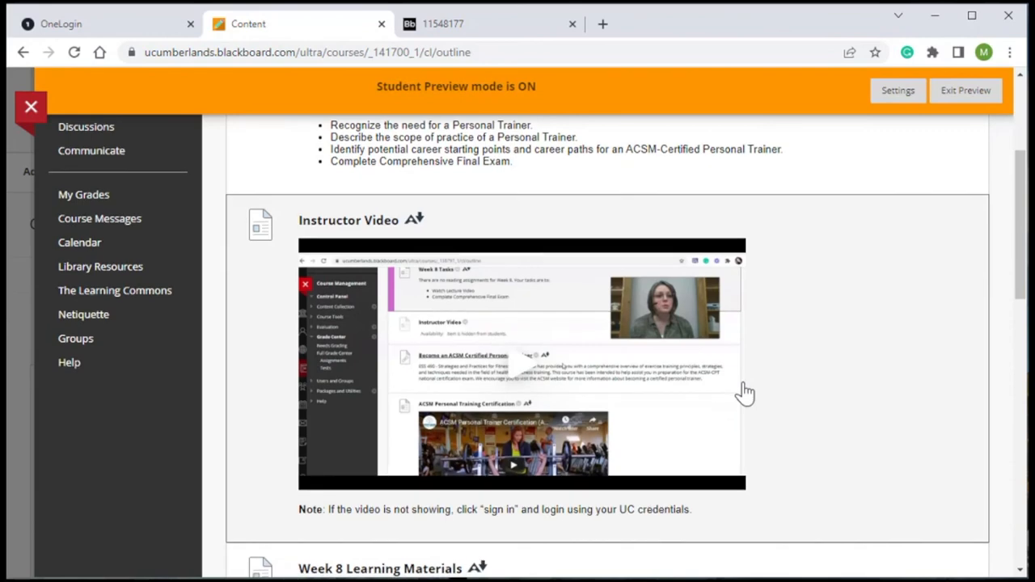
Scroll to Week 8 Tasks and the ACSM Certified Personal Trainer item.
scroll(down, 3)
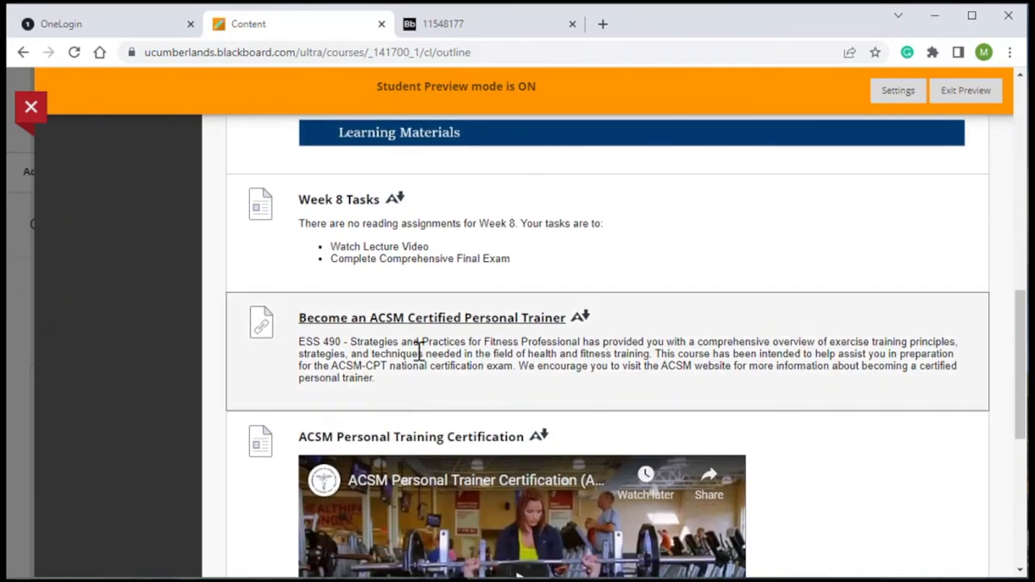
mouse_move(489, 365)
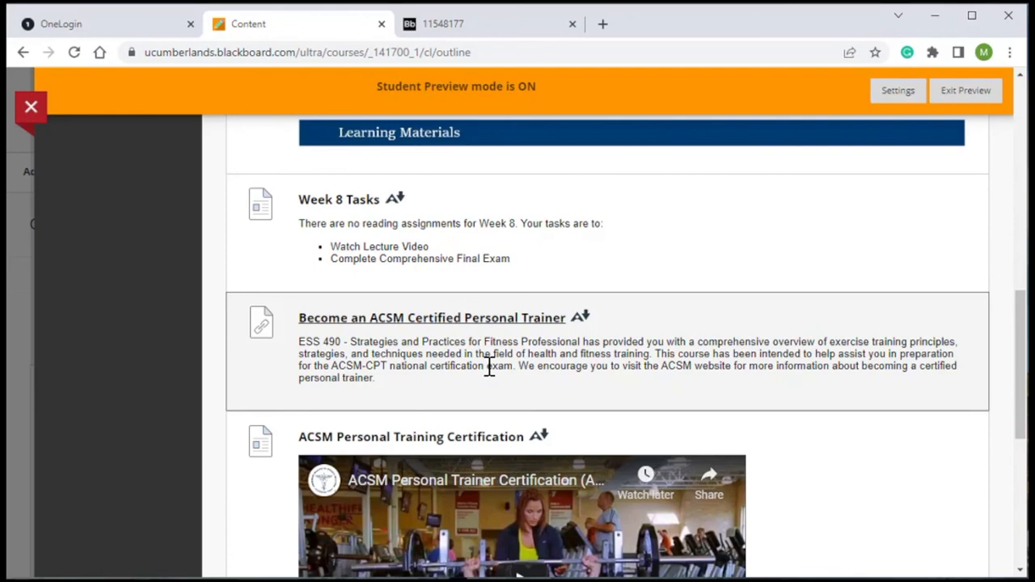
scroll(down, 3)
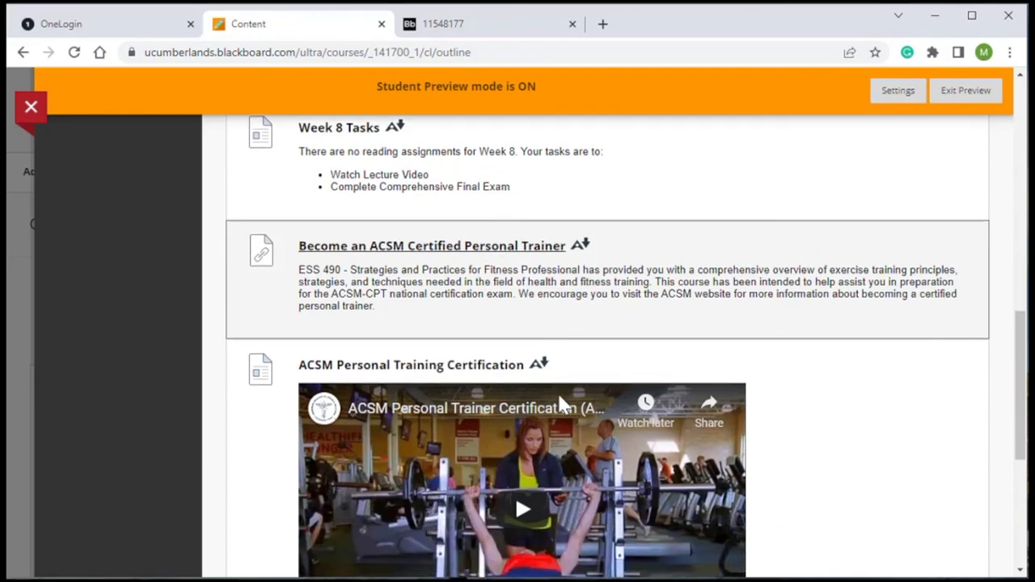
scroll(down, 3)
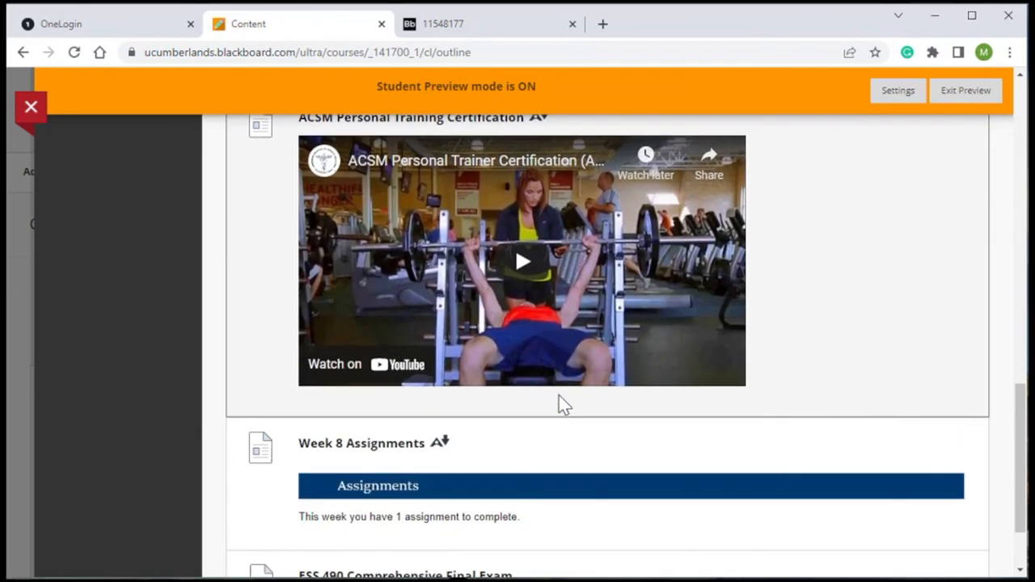
scroll(down, 3)
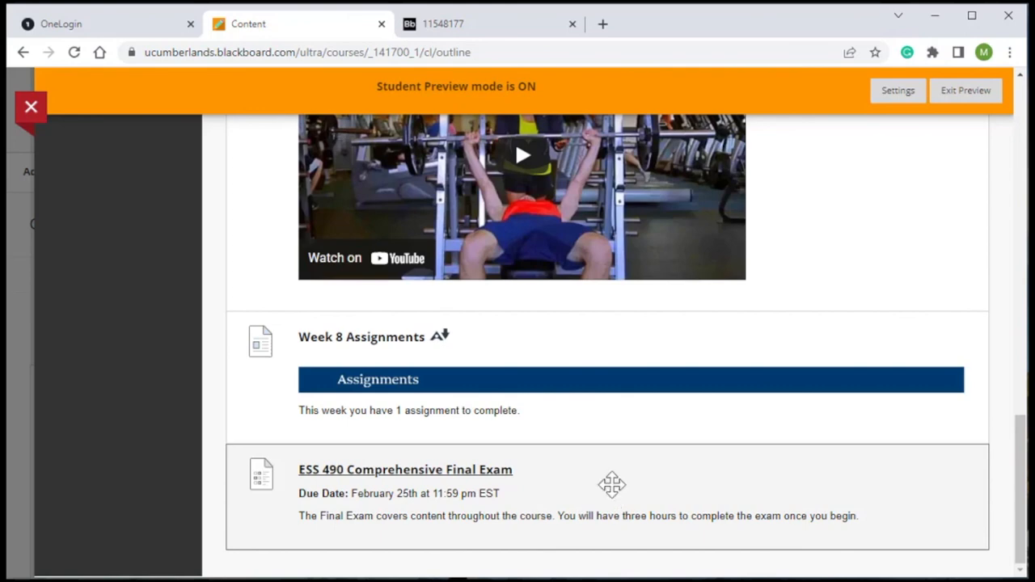
mouse_move(569, 484)
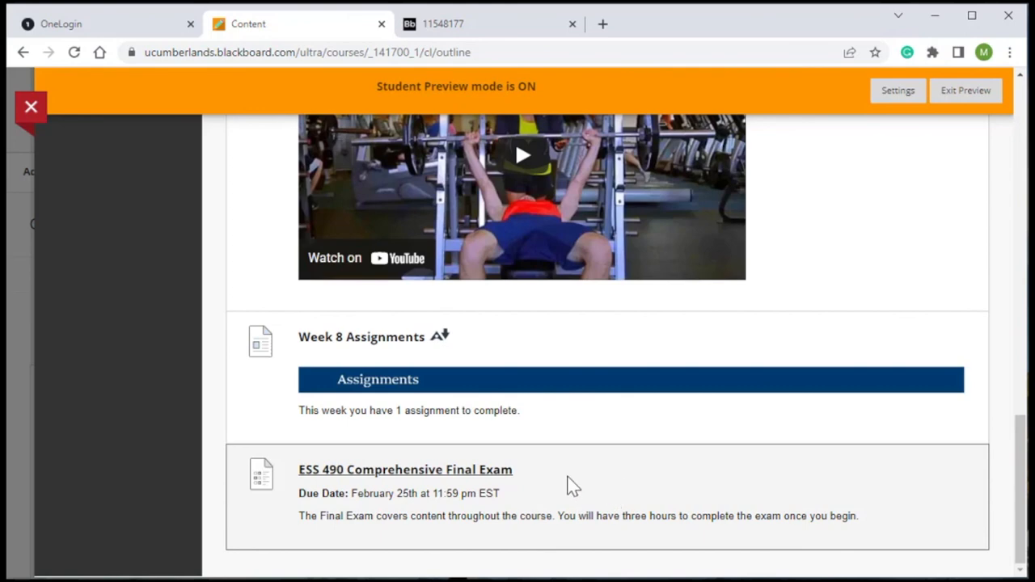
scroll(up, 3)
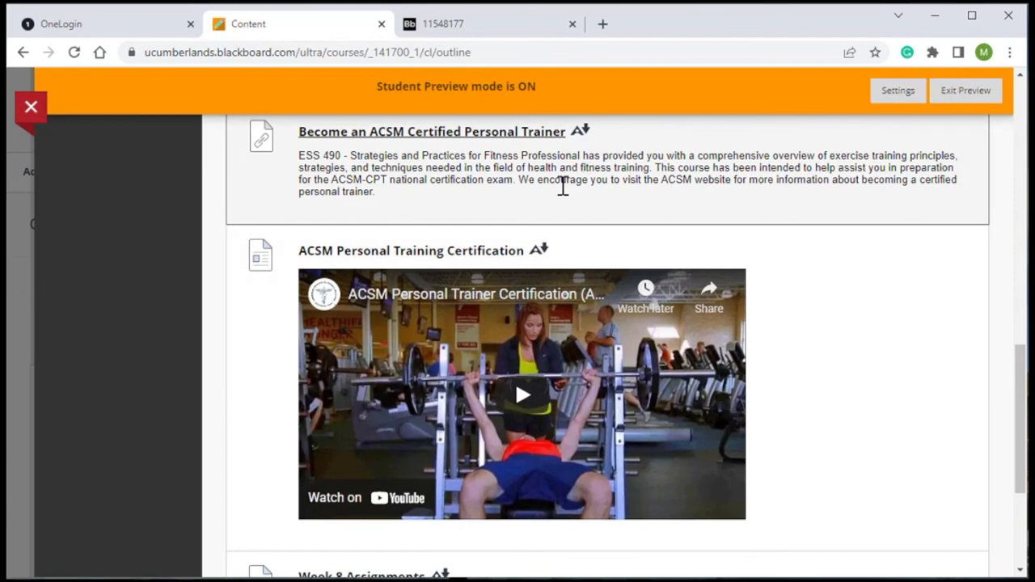
mouse_move(912, 293)
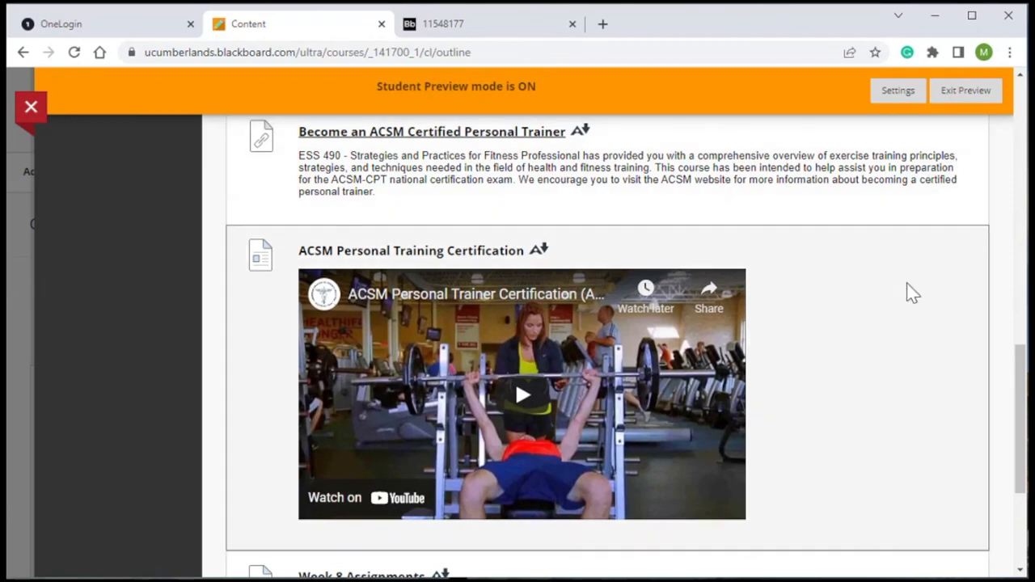